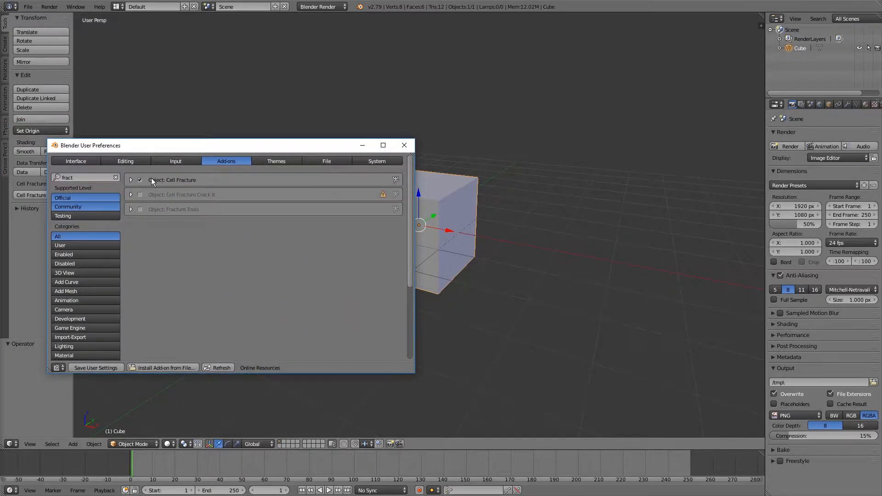
Step: Close User Preferences with the Cell Fracture add-on enabled, returning to the cube scene
{"action": "left_click", "coordinate": [404, 145]}
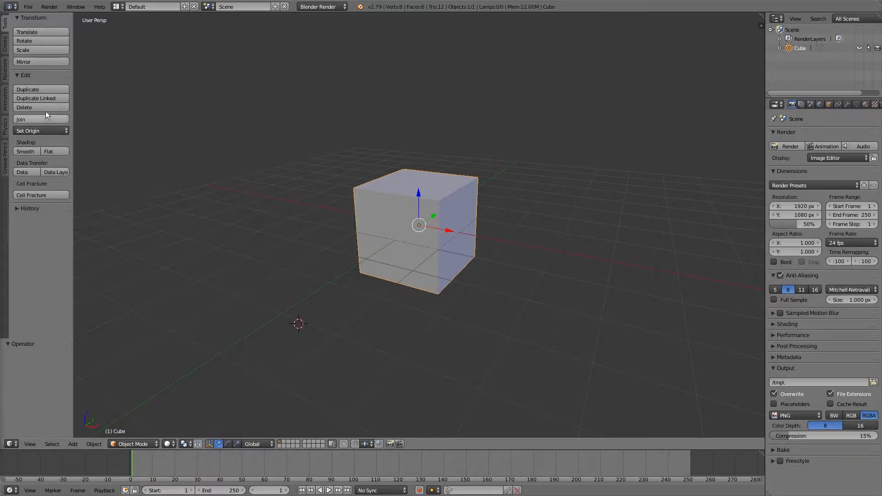
{"action": "mouse_move", "coordinate": [81, 45]}
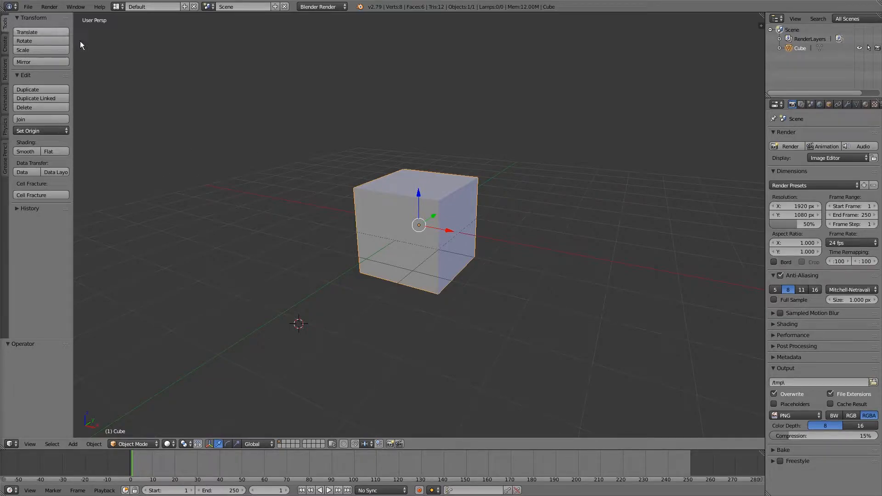
Step: Run Cell Fracture on the cube with default settings, splitting it into cell objects
{"action": "left_click", "coordinate": [40, 195]}
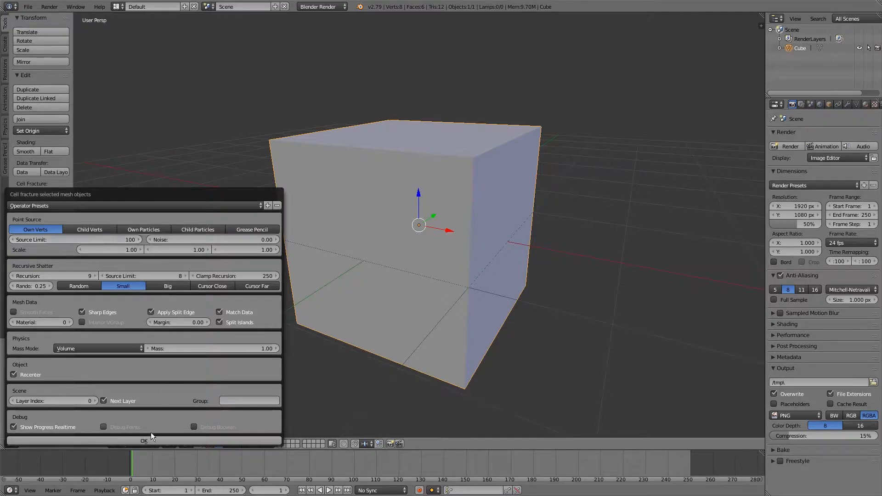
{"action": "left_click", "coordinate": [143, 441]}
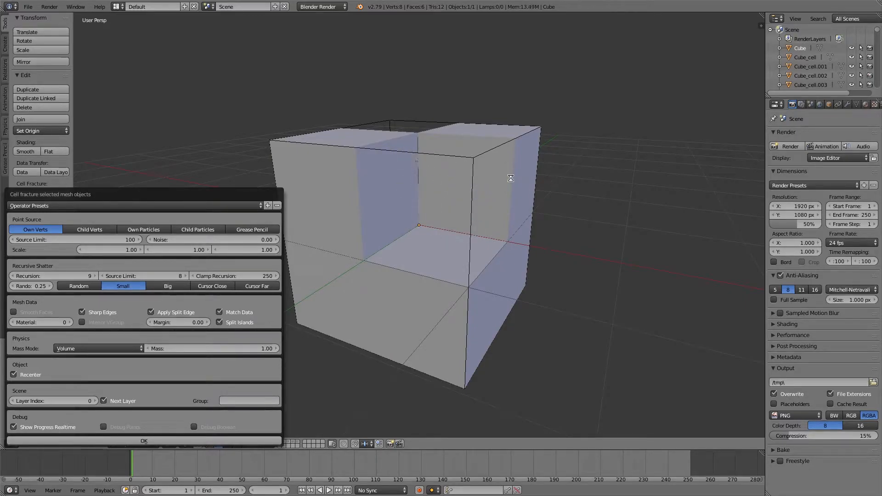
Step: Remove the generated Cube_cell pieces so only the original Cube remains in the Outliner
{"action": "left_click", "coordinate": [144, 441]}
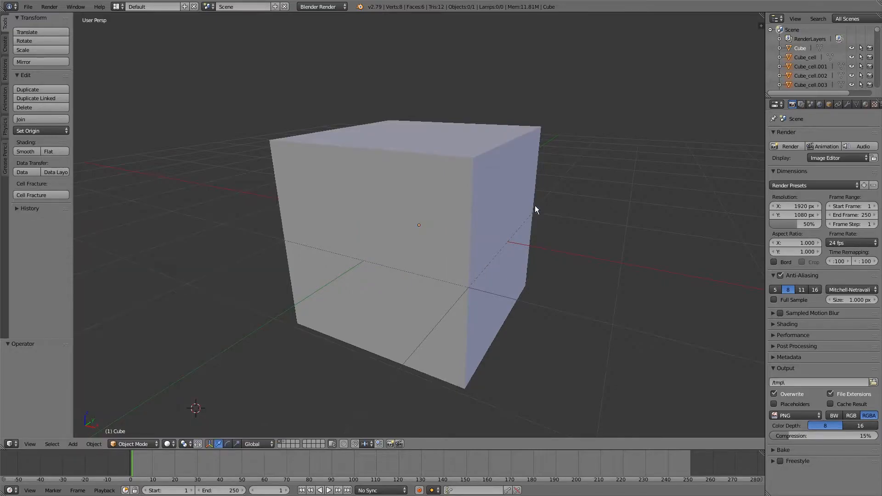
{"action": "mouse_move", "coordinate": [446, 150]}
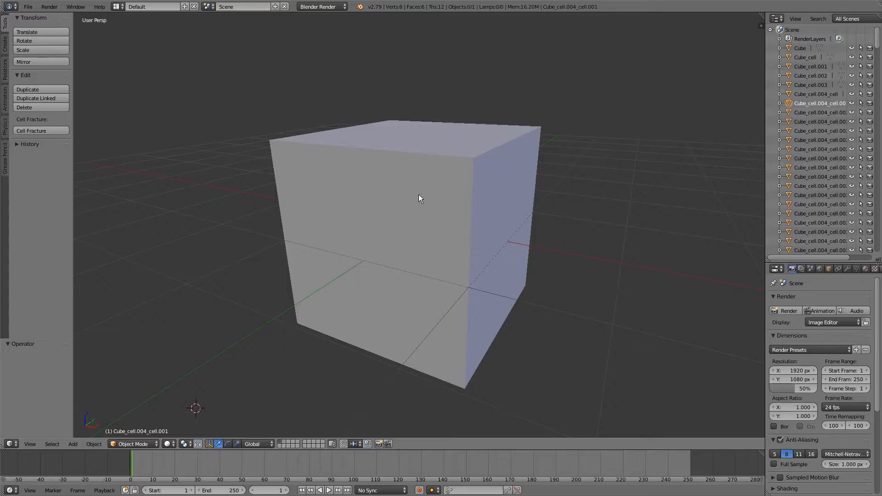
{"action": "left_click", "coordinate": [810, 85]}
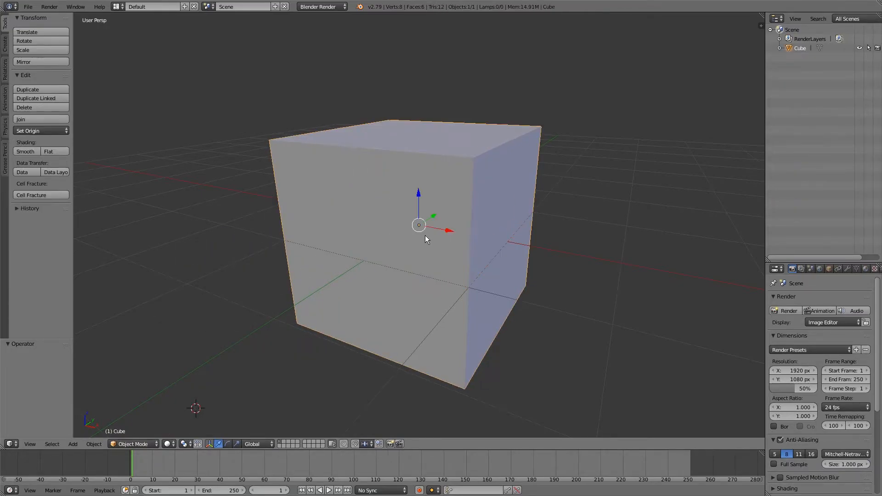
Step: Re-run Cell Fracture with Next Layer unchecked so the pieces stay on the cube's layer
{"action": "left_click", "coordinate": [32, 195]}
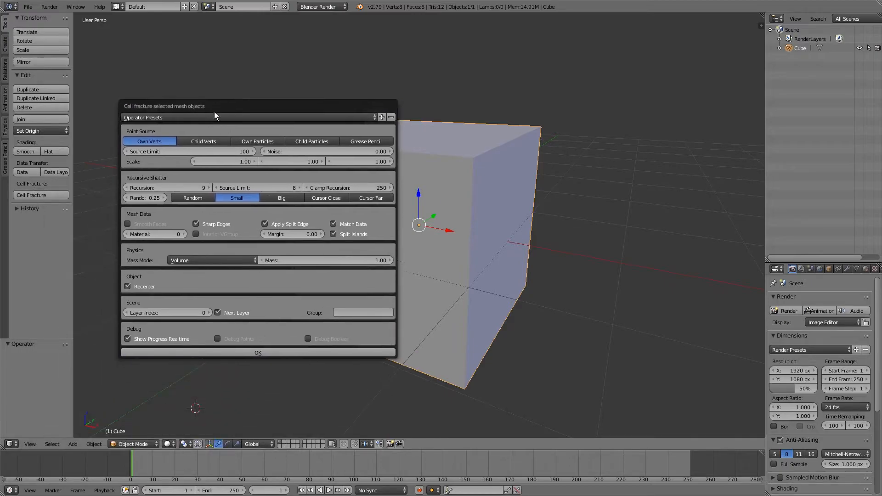
{"action": "left_click", "coordinate": [217, 313]}
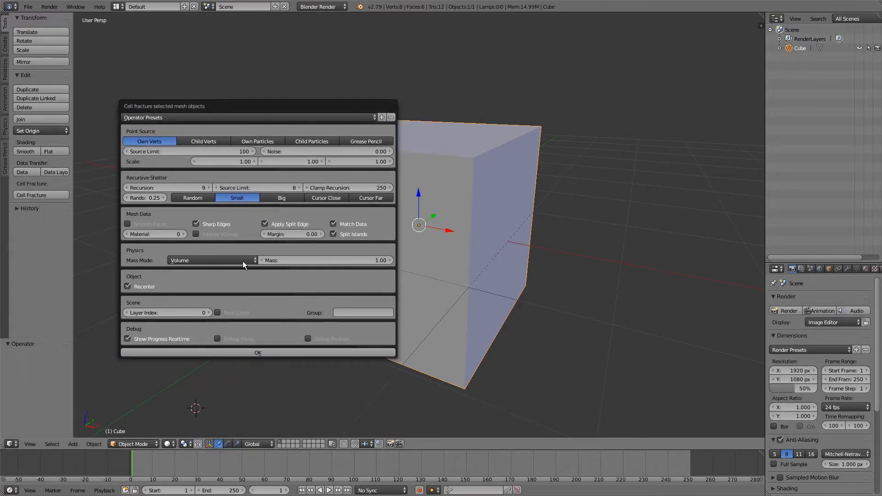
{"action": "left_click", "coordinate": [257, 352]}
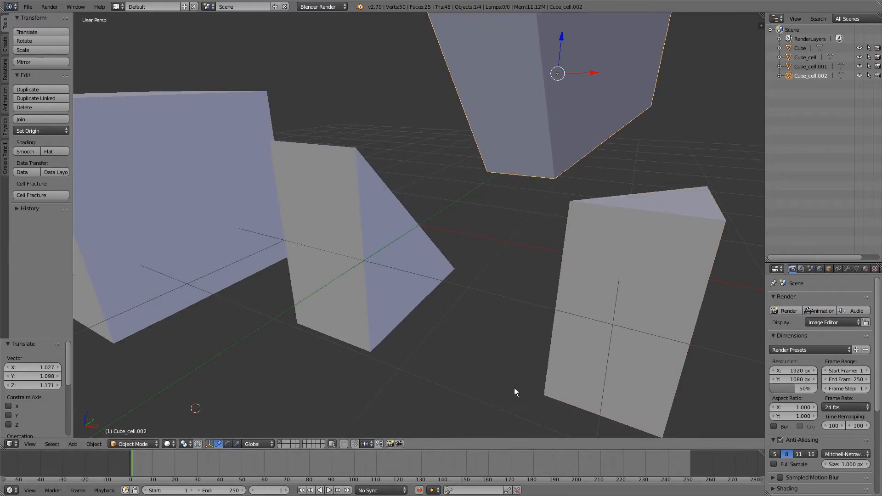
Step: Reopen the Cell Fracture dialog to review the source limit of 3 with Next Layer unchecked
{"action": "left_click", "coordinate": [31, 195]}
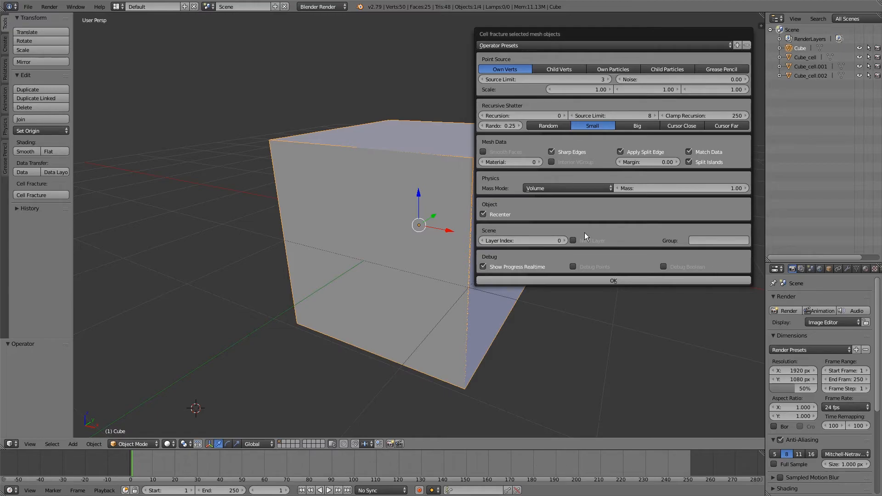
{"action": "mouse_move", "coordinate": [569, 242]}
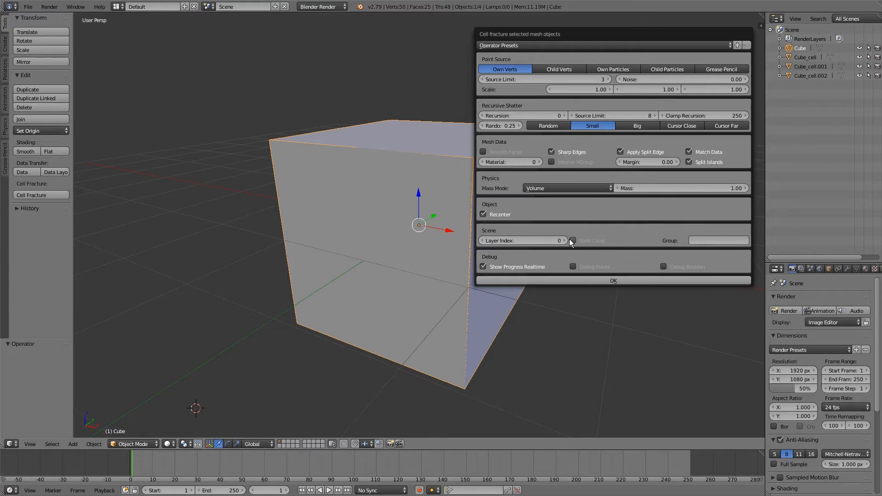